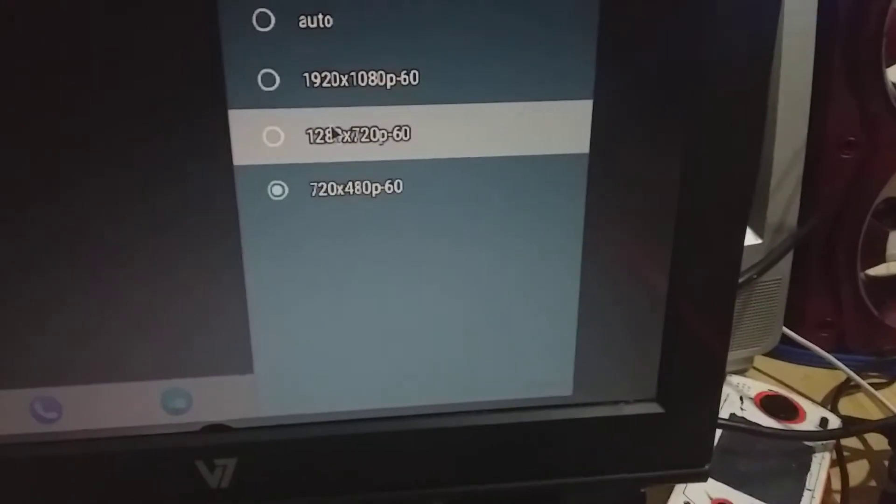
Select the 1280x720p-60 resolution, bringing up the Save Confirm countdown.
{"action": "left_click", "coordinate": [355, 135]}
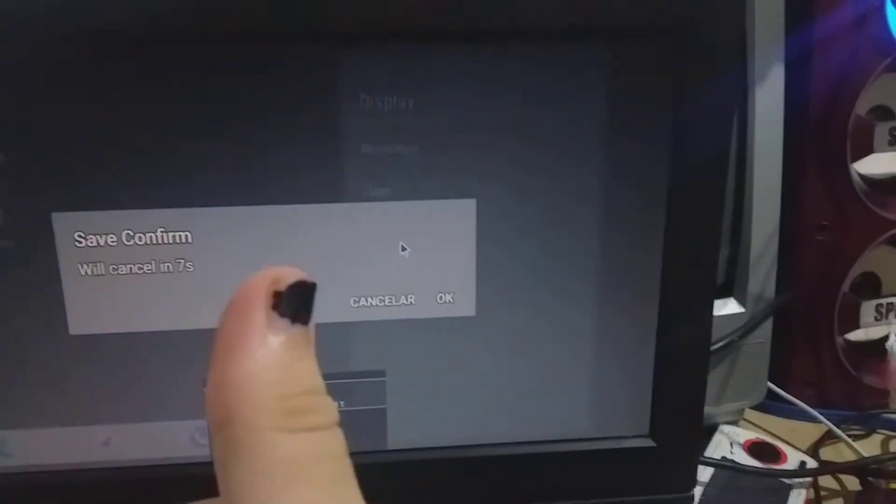